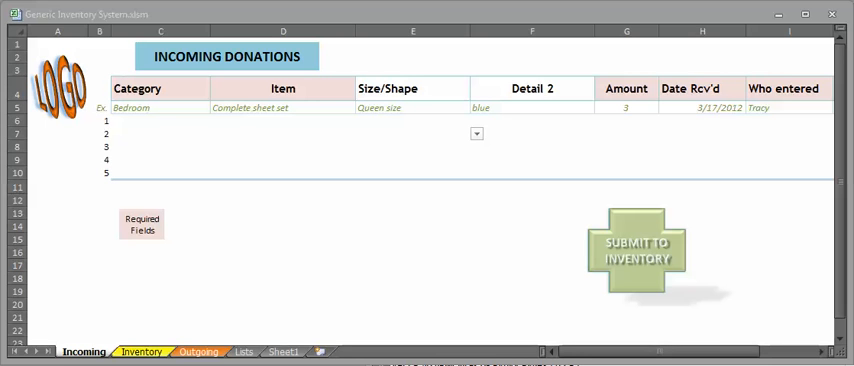
Set the first donation row to category Bedroom, item Top sheet from the drop-downs.
click(412, 133)
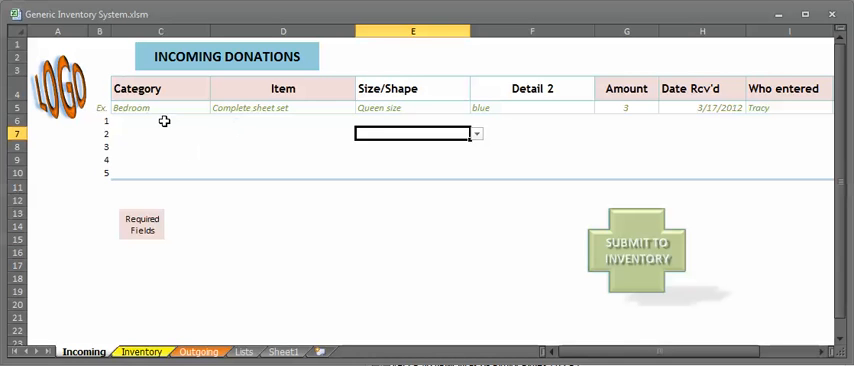
click(161, 120)
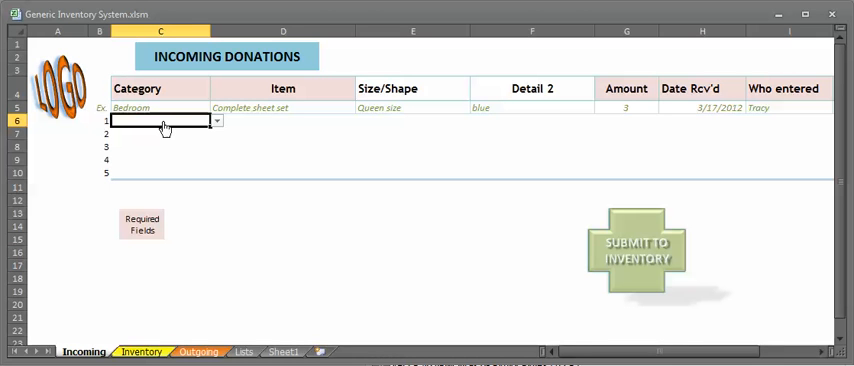
mouse_move(214, 123)
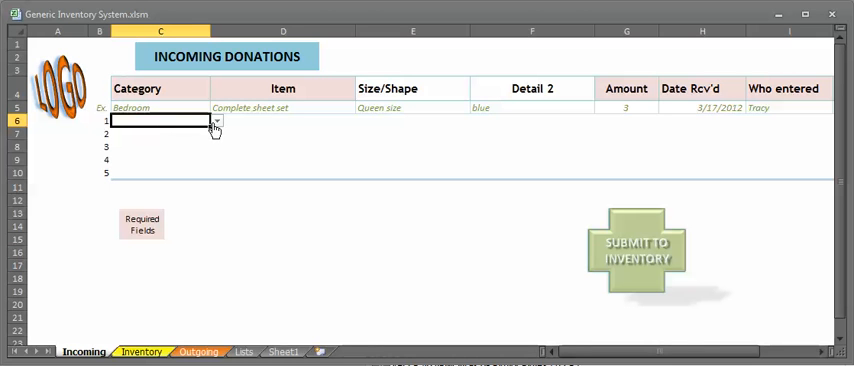
click(215, 121)
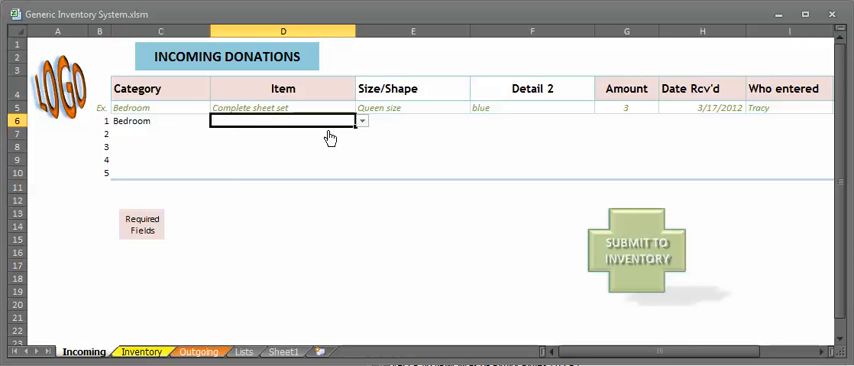
click(361, 120)
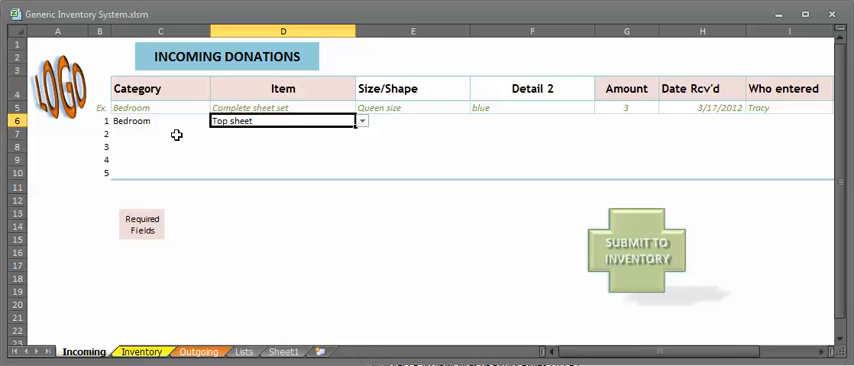
Set the second donation row's category to Kitchen for the garbage can.
click(160, 134)
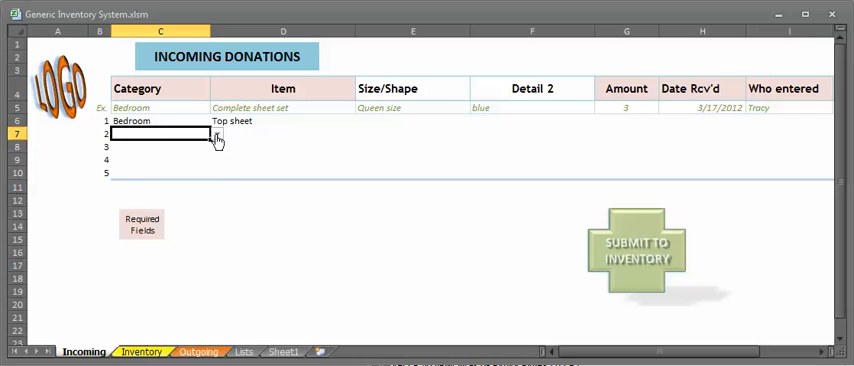
click(216, 134)
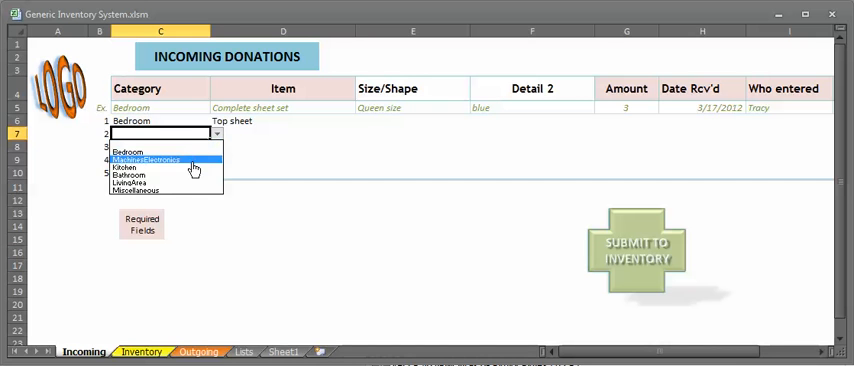
click(123, 167)
text(Garbage can)
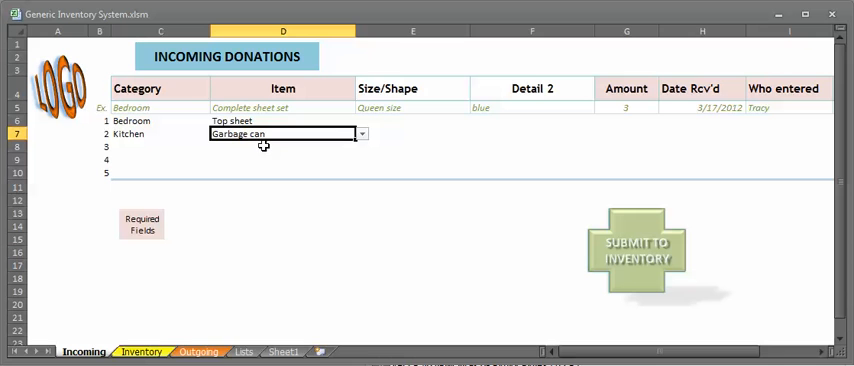
mouse_move(411, 125)
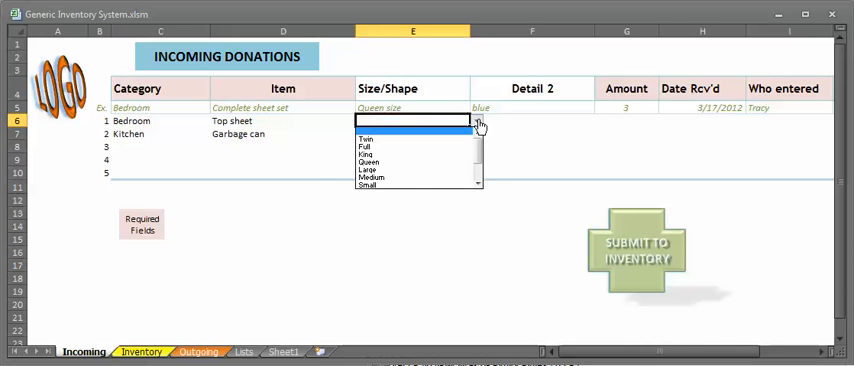
Give the top sheet donation size Twin, detail plaid and amount 5.
click(366, 138)
text(plaid)
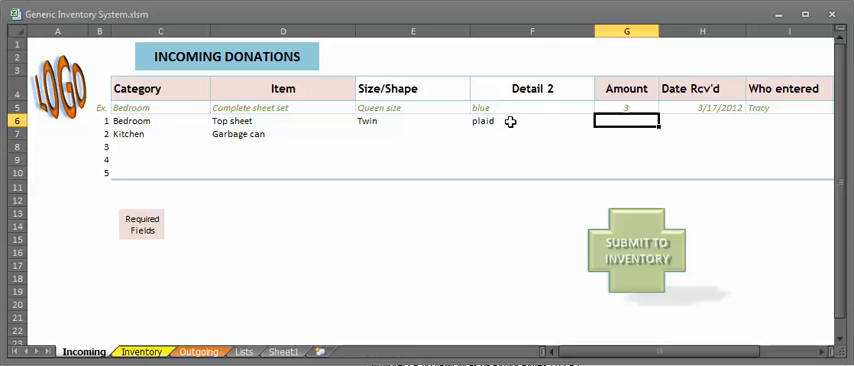
text(5)
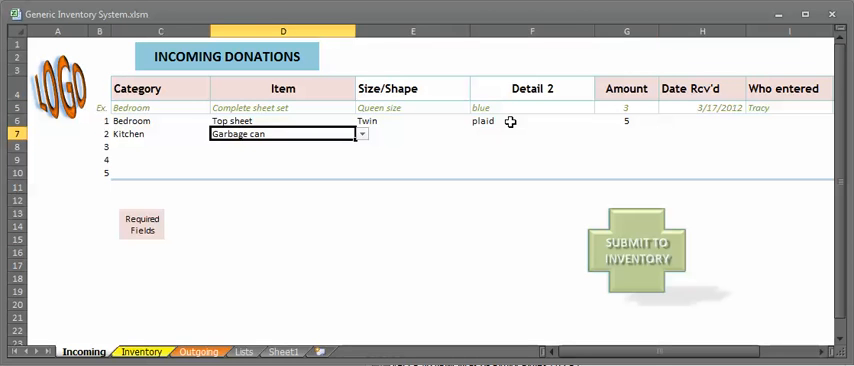
Give the garbage can donation size Medium, detail metal, amount 2 and received date 11/28/2012.
click(412, 133)
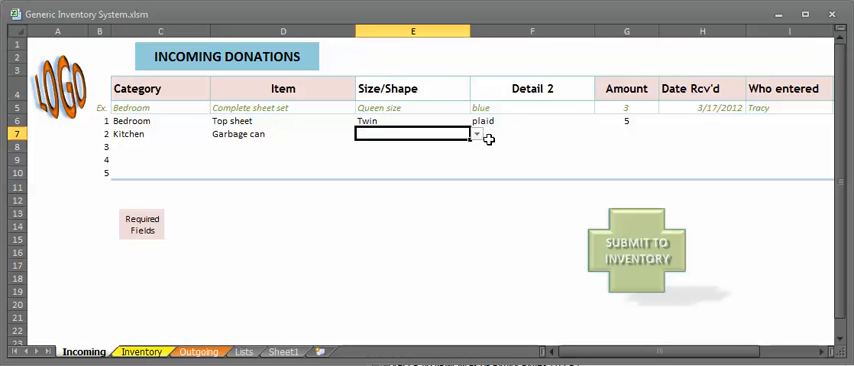
click(477, 133)
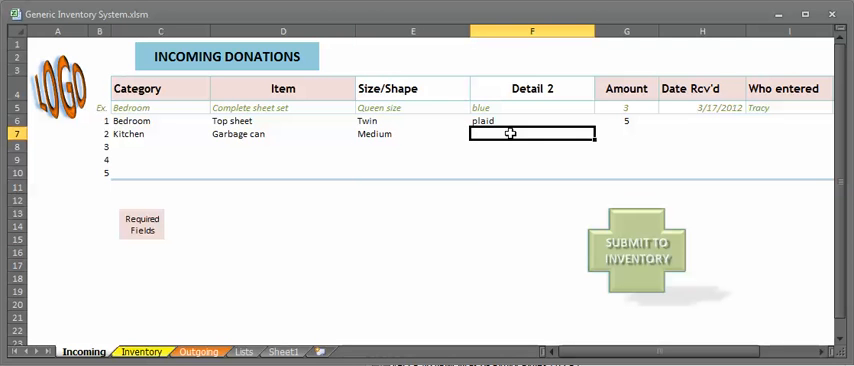
text(metal)
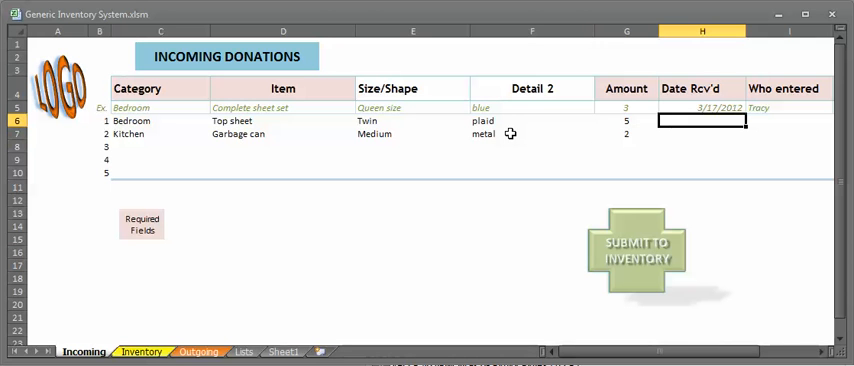
text(28/201)
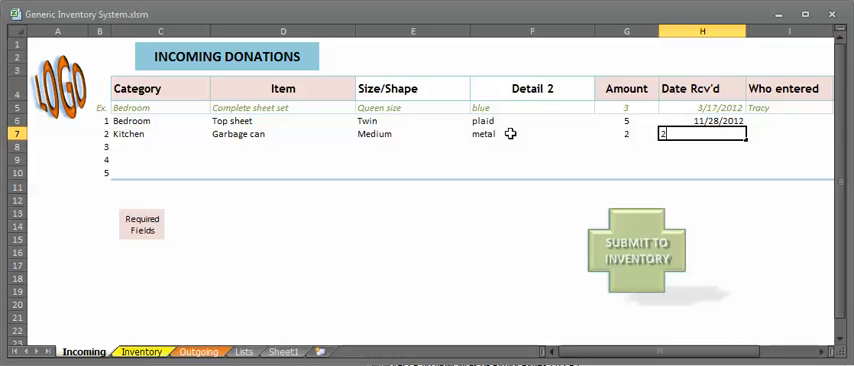
text(28n)
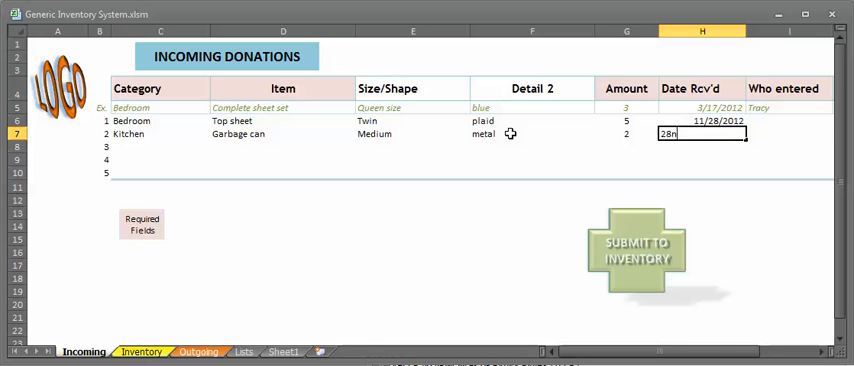
key(Return)
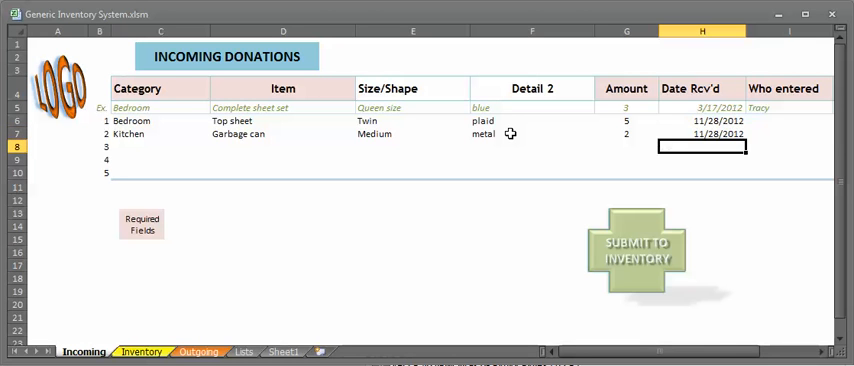
click(789, 134)
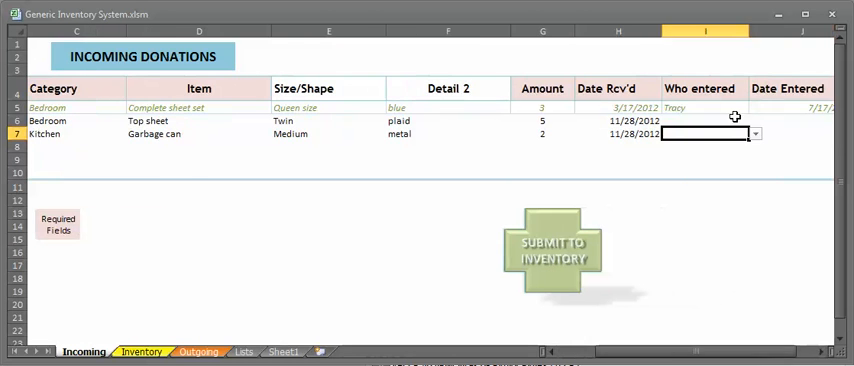
Record Franklin as Who entered for both donation rows.
click(755, 120)
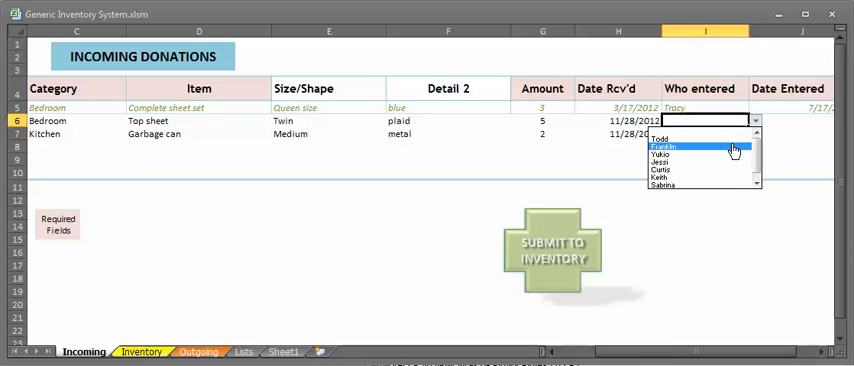
click(663, 147)
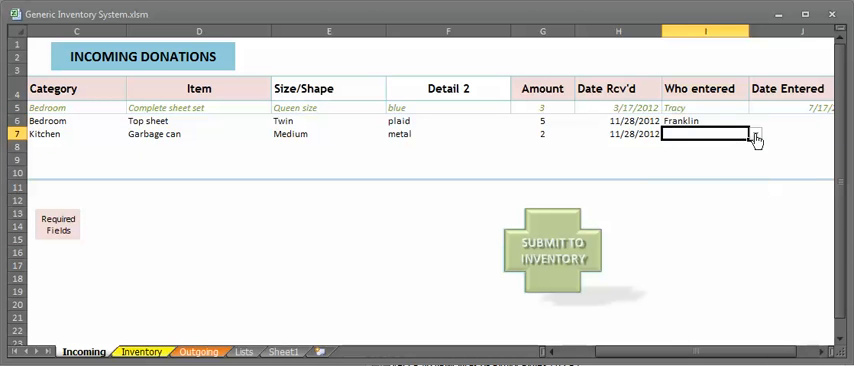
click(755, 133)
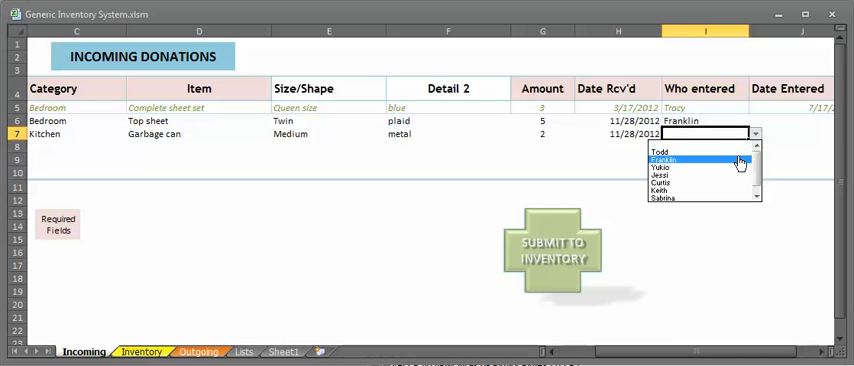
click(661, 159)
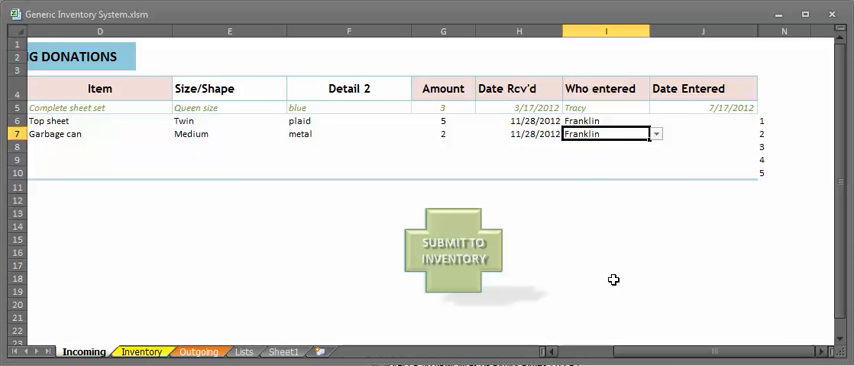
Attempt a name not on the list ('fre') in Who entered and dismiss the invalid-value warning.
click(600, 121)
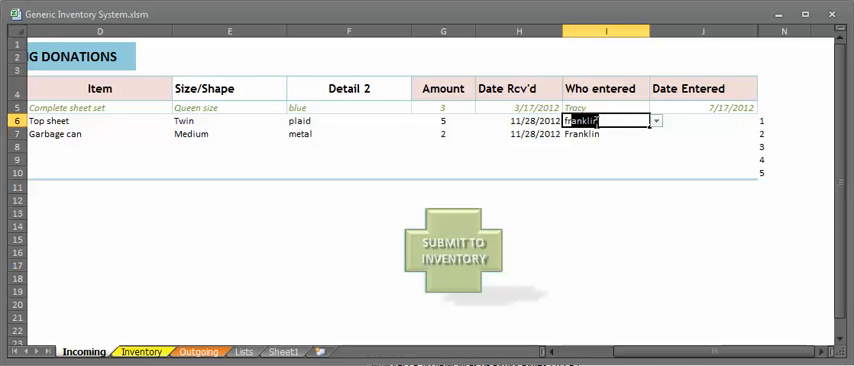
text(fre)
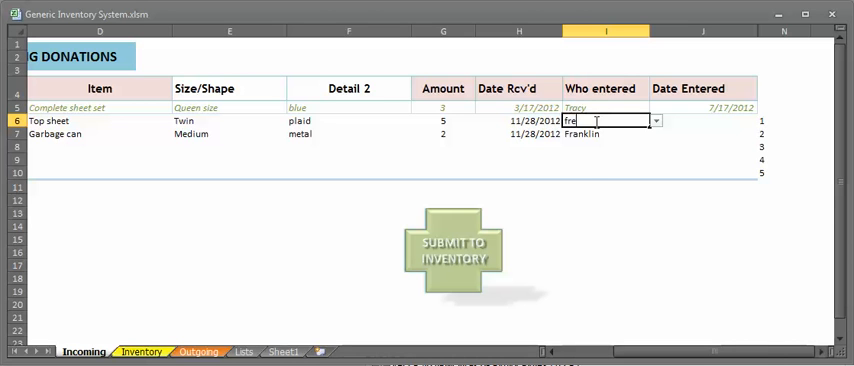
key(Return)
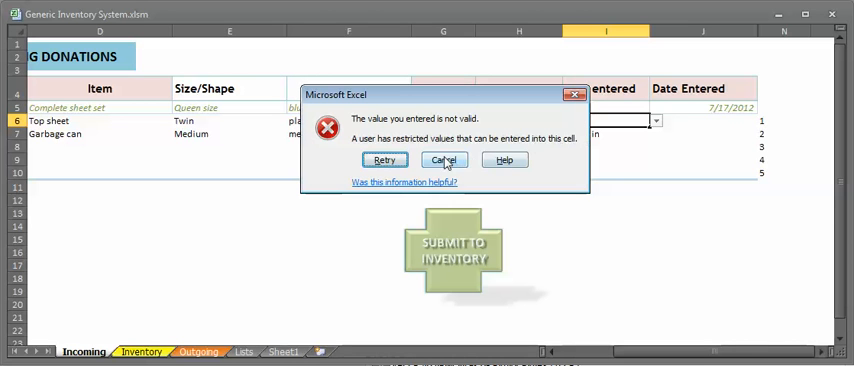
click(444, 159)
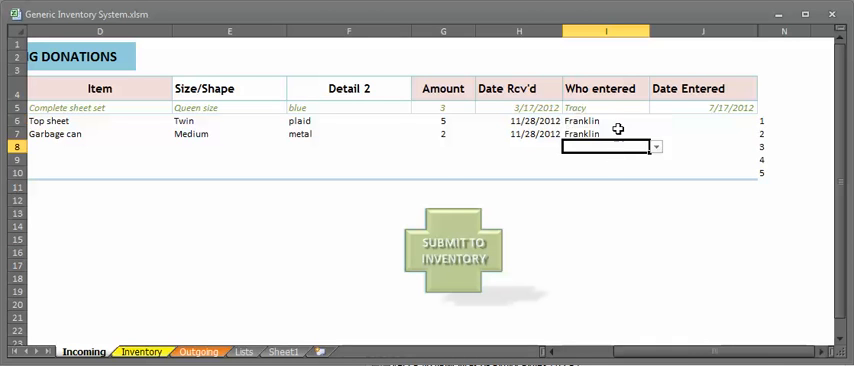
click(600, 120)
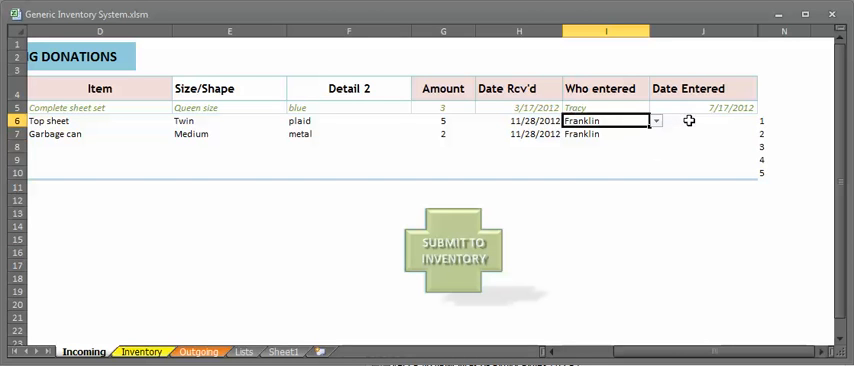
Enter Date Entered as 1-Dec-12 after an invalid '16 jun' date is rejected.
click(702, 120)
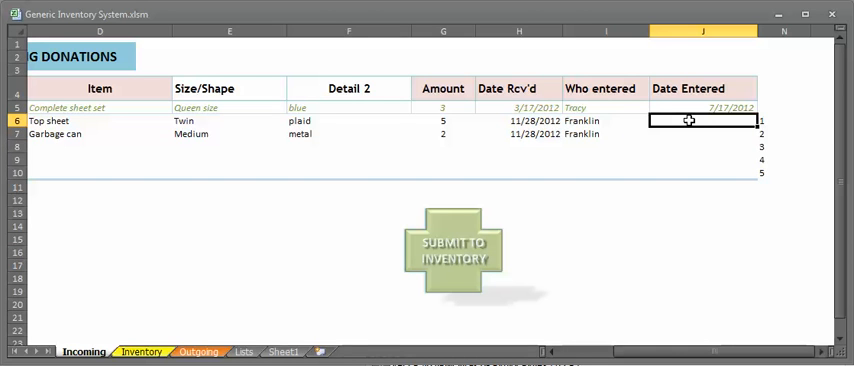
text(16)
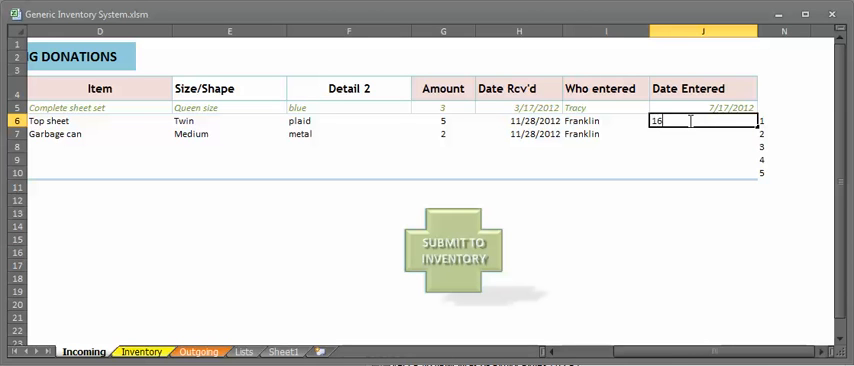
text(jun1985)
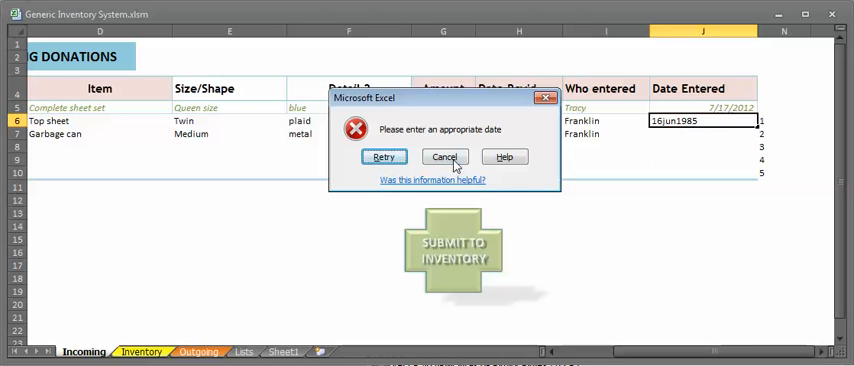
click(444, 157)
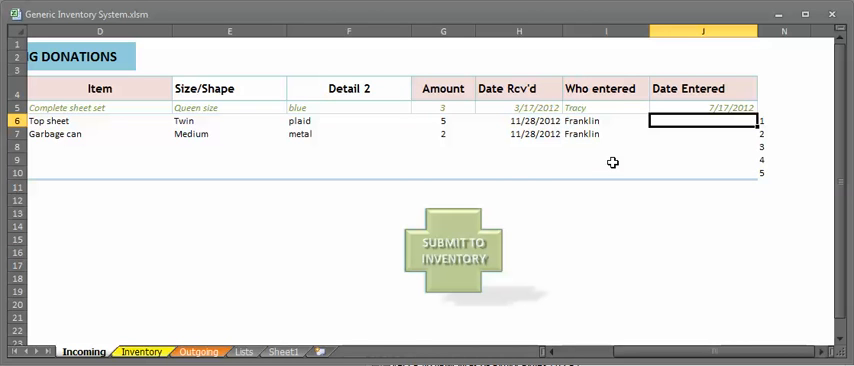
text(1dec12)
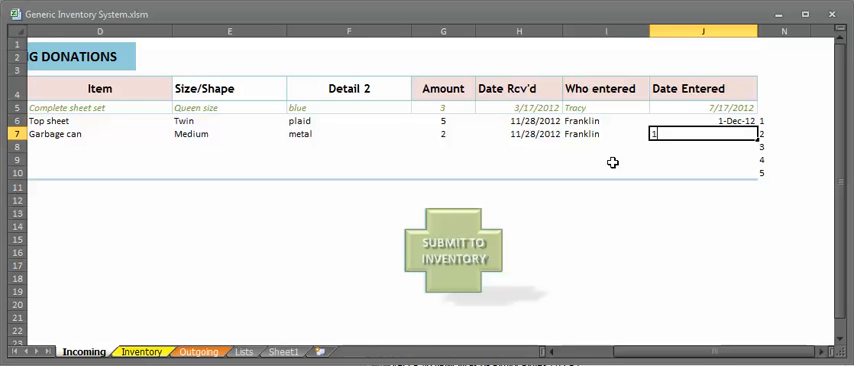
text(dec12)
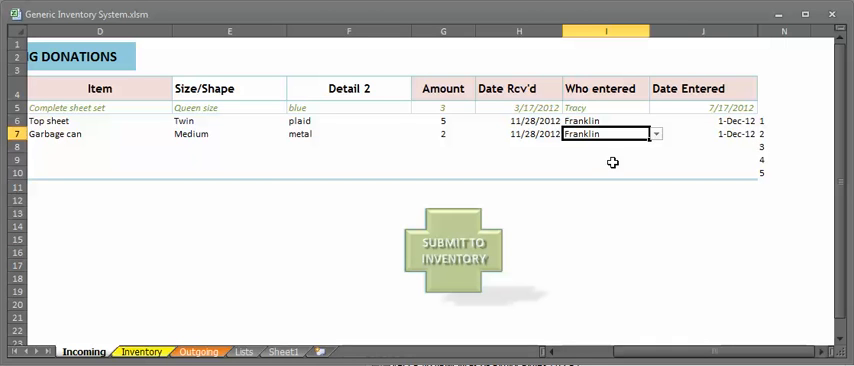
mouse_move(422, 145)
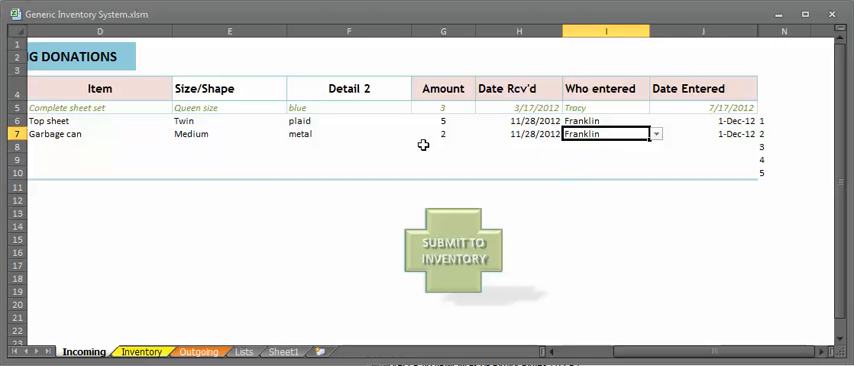
Clear the garbage can amount and submit, getting the 'complete or clear Entry 2' warning.
click(442, 133)
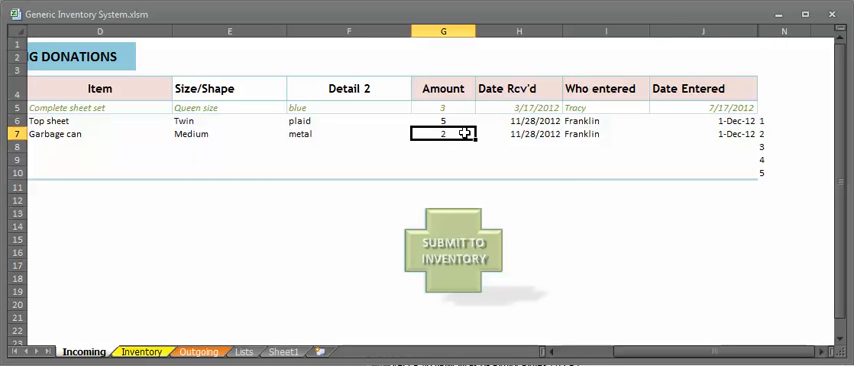
click(518, 120)
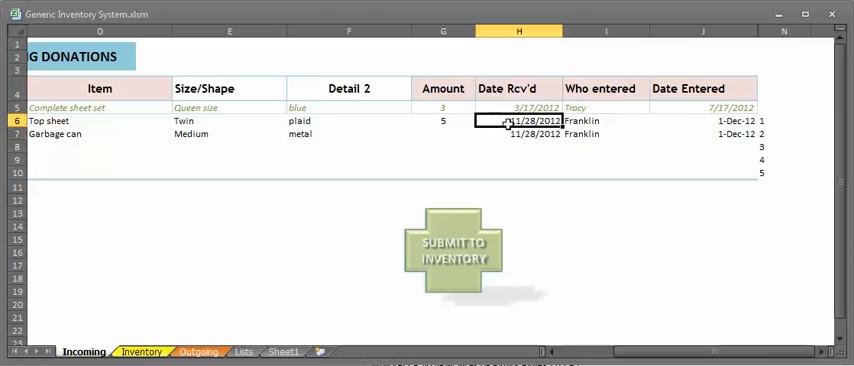
click(455, 250)
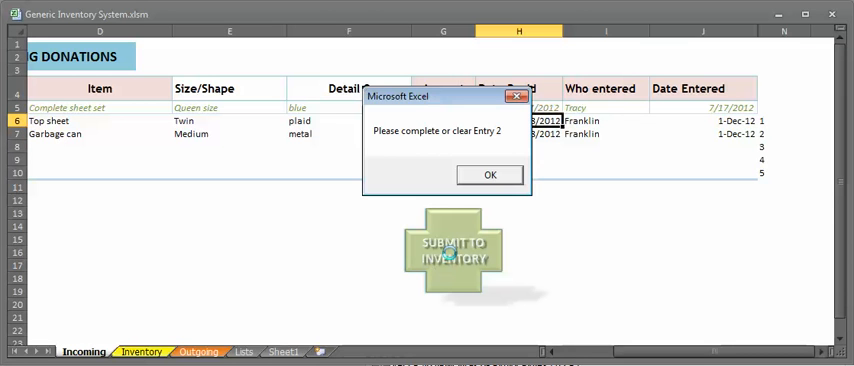
mouse_move(422, 149)
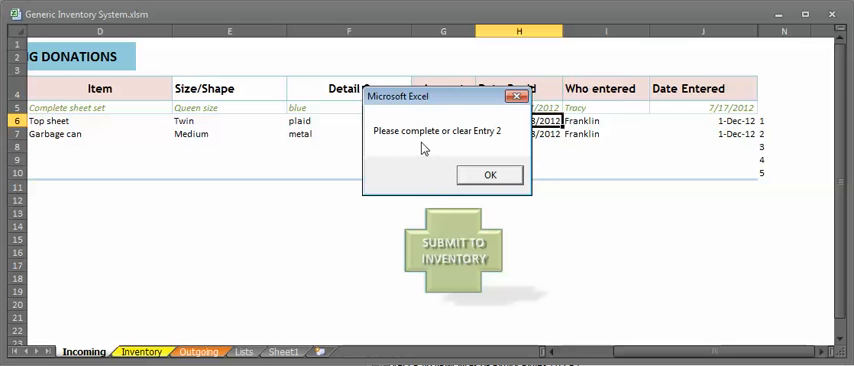
mouse_move(483, 147)
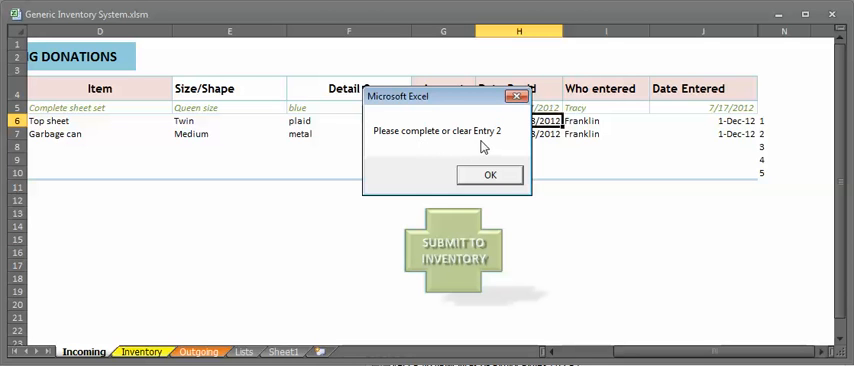
click(489, 174)
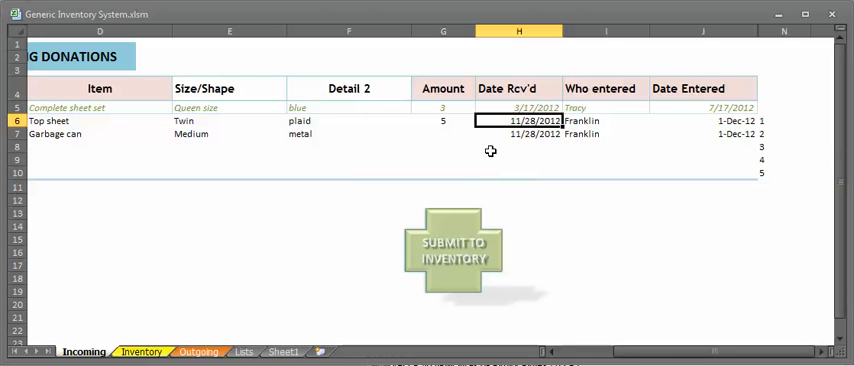
mouse_move(473, 133)
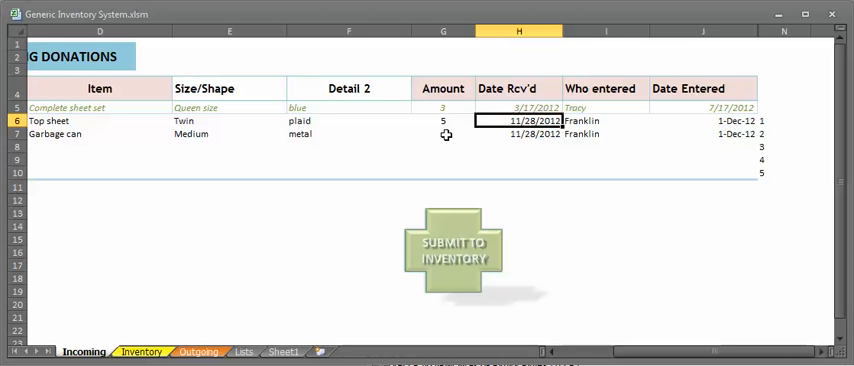
Re-enter the garbage can donation's amount as 3.
click(443, 133)
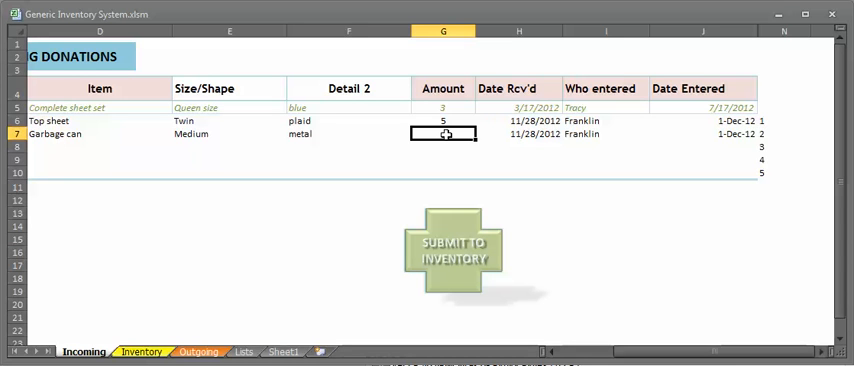
mouse_move(625, 227)
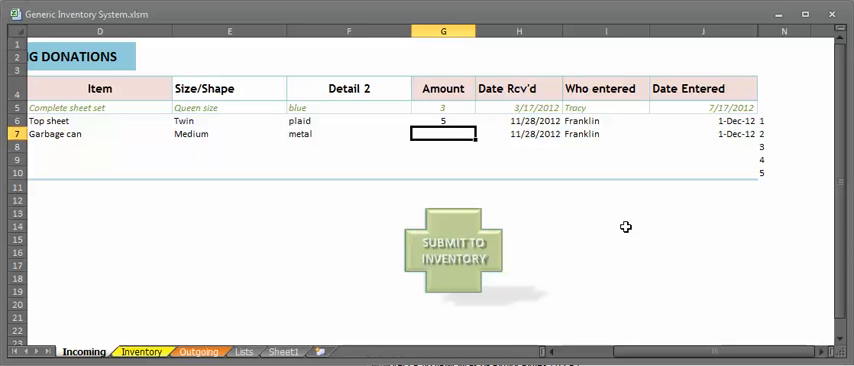
text(3)
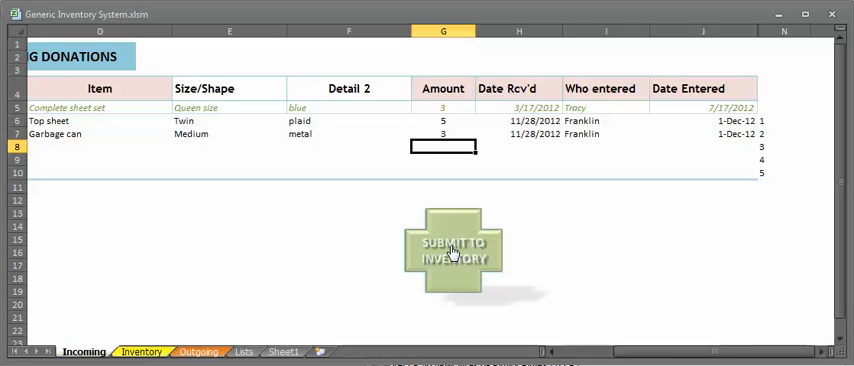
Submit both donations to Inventory and check the new top sheet and garbage can rows there.
click(453, 250)
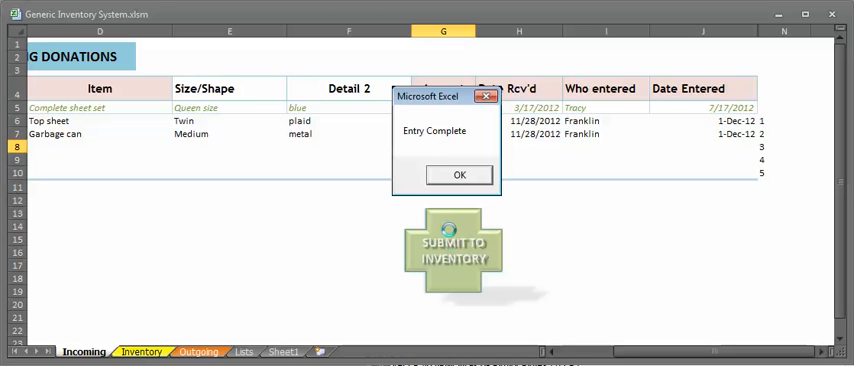
click(459, 174)
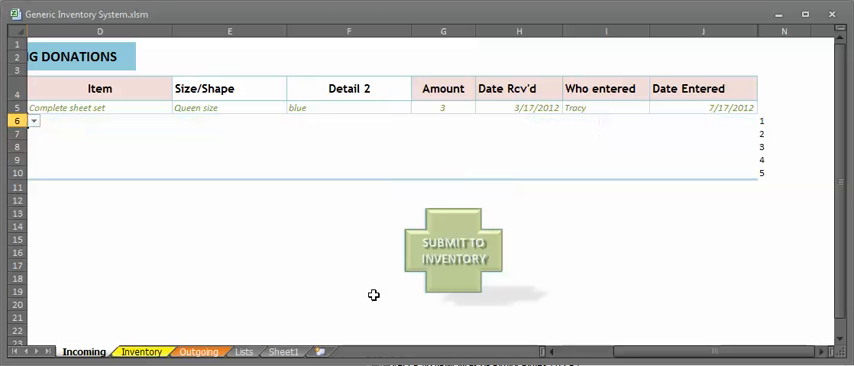
click(141, 351)
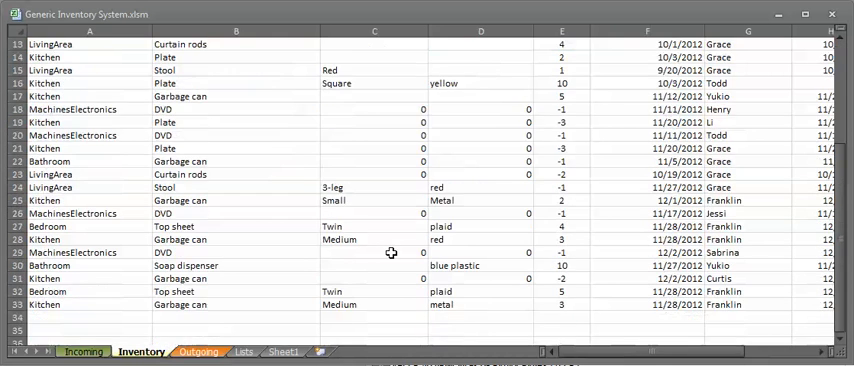
mouse_move(267, 313)
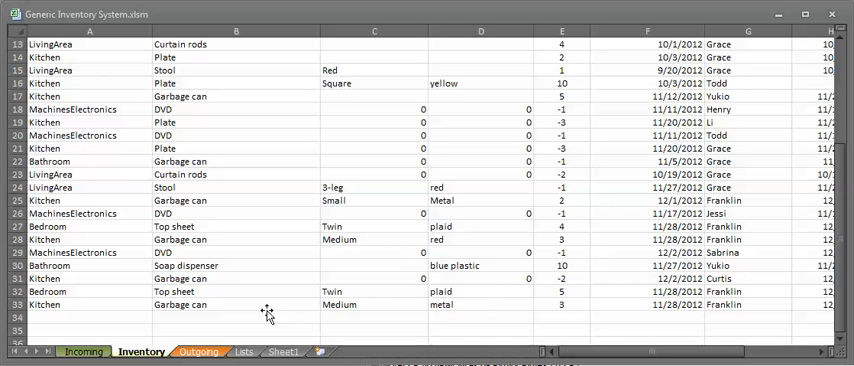
mouse_move(303, 313)
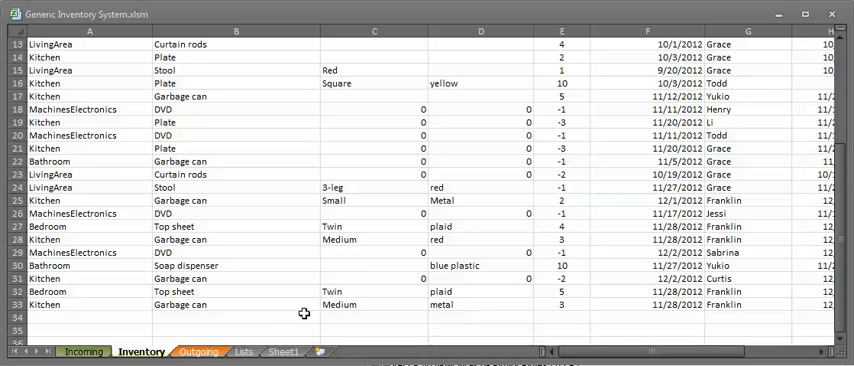
scroll(right, 3)
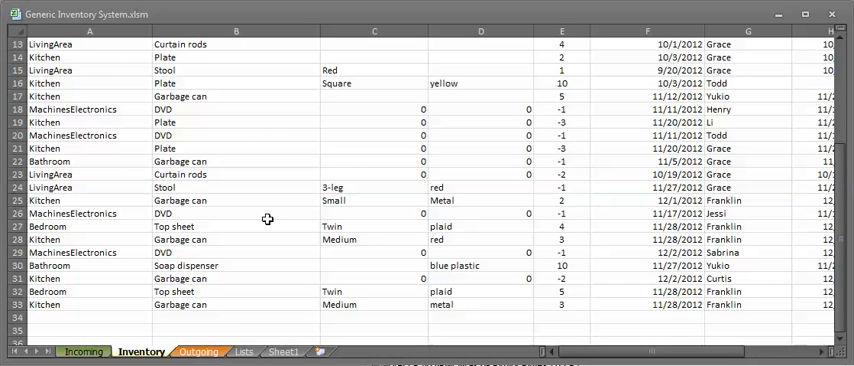
mouse_move(618, 211)
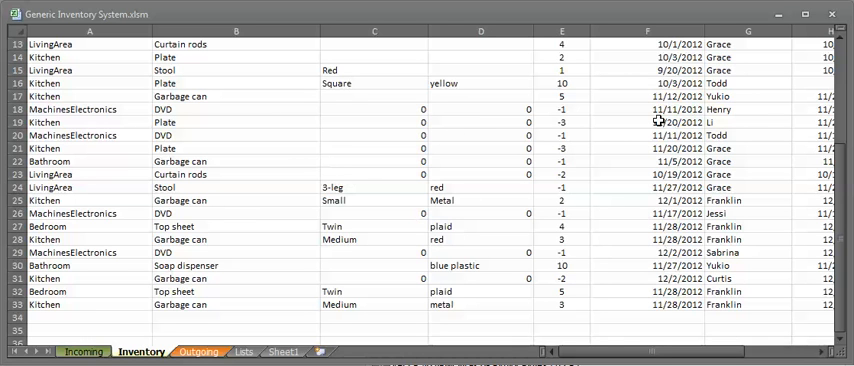
mouse_move(195, 219)
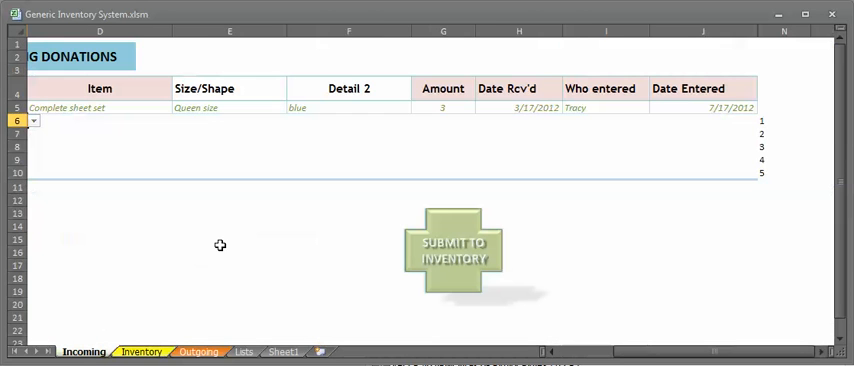
click(703, 159)
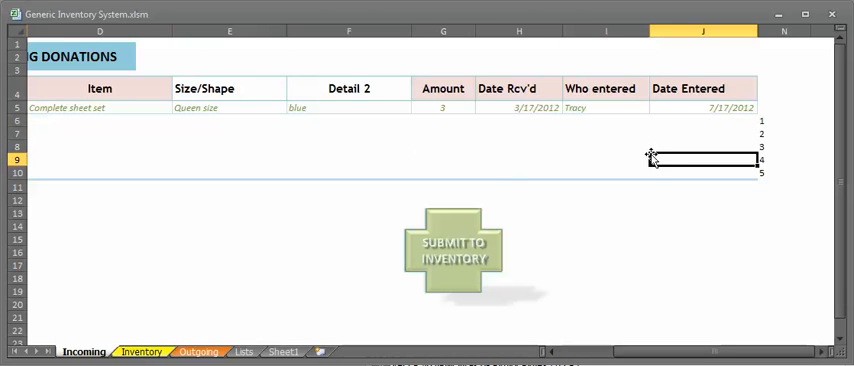
click(442, 159)
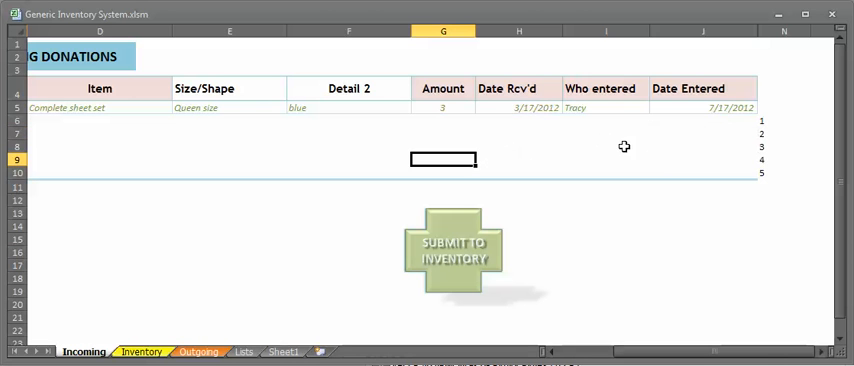
click(519, 131)
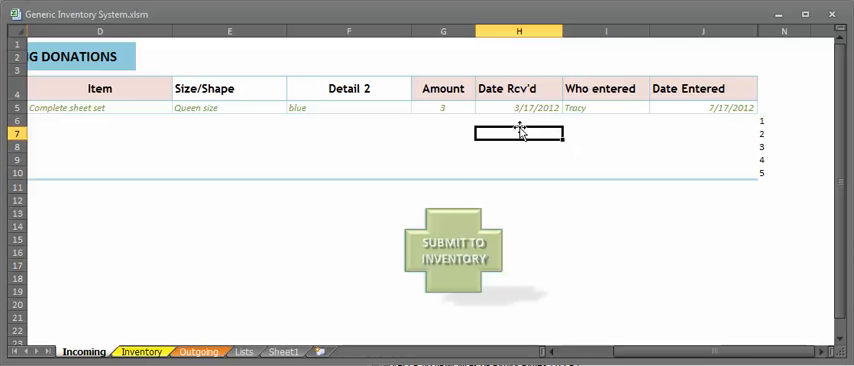
click(605, 120)
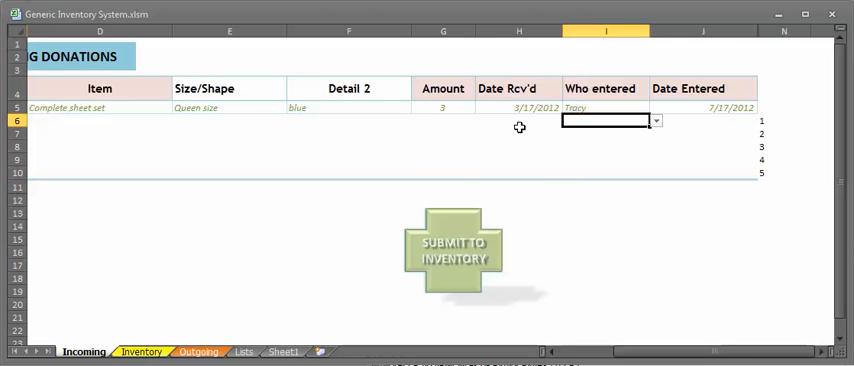
click(519, 172)
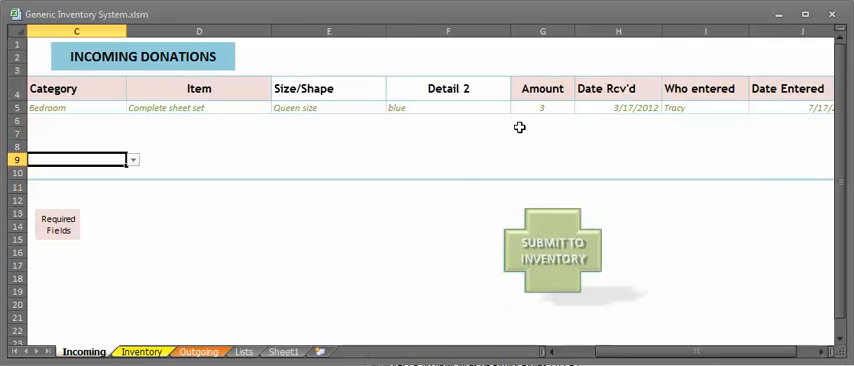
scroll(right, 3)
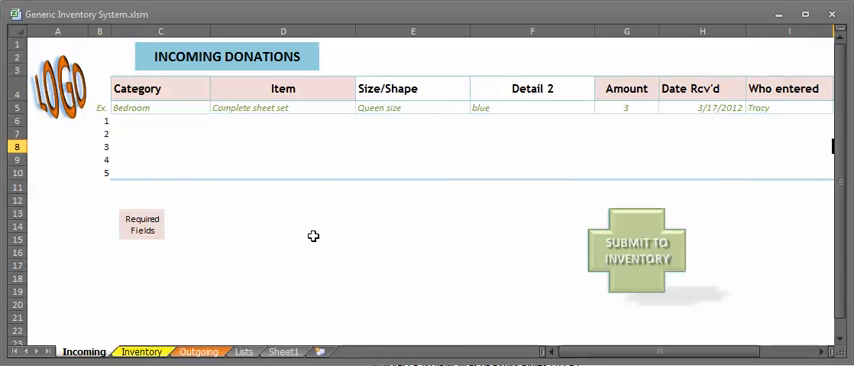
On the Outgoing form set entry 1 to MachinesElectronics – DVD and cancel the quantity exceeding its 0 stock.
click(198, 351)
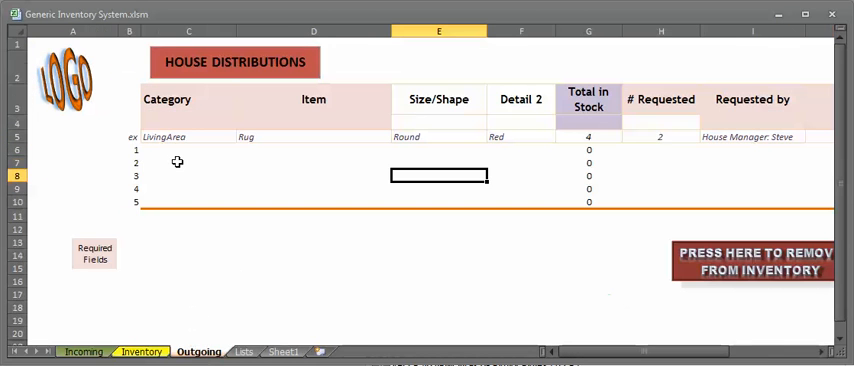
click(243, 150)
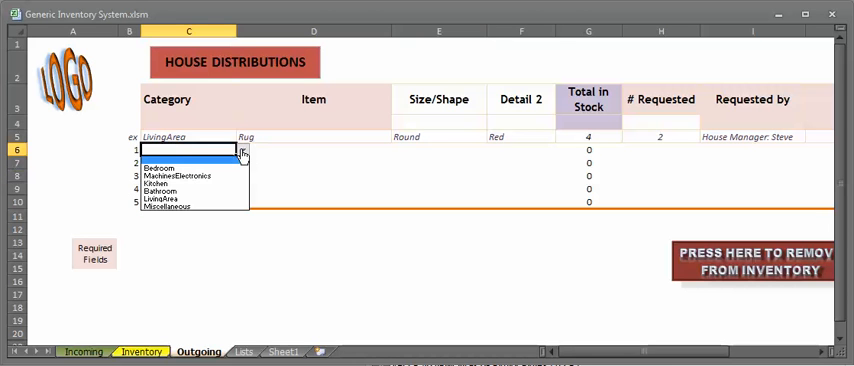
click(180, 176)
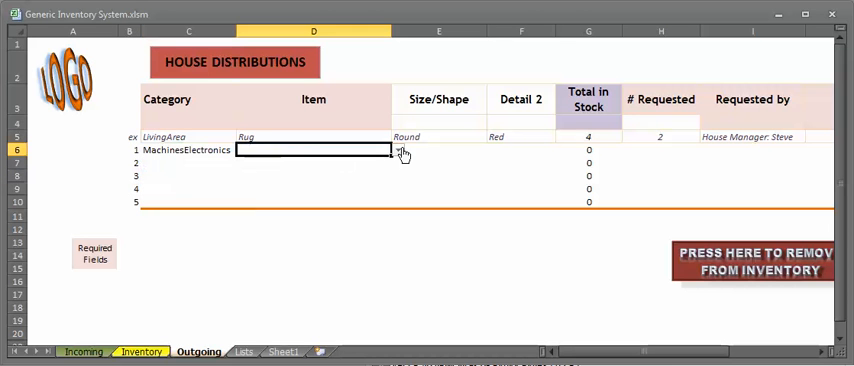
click(397, 150)
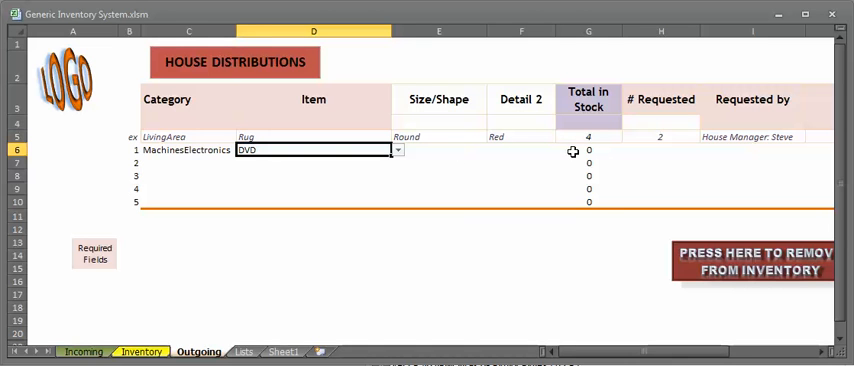
click(661, 150)
text(1)
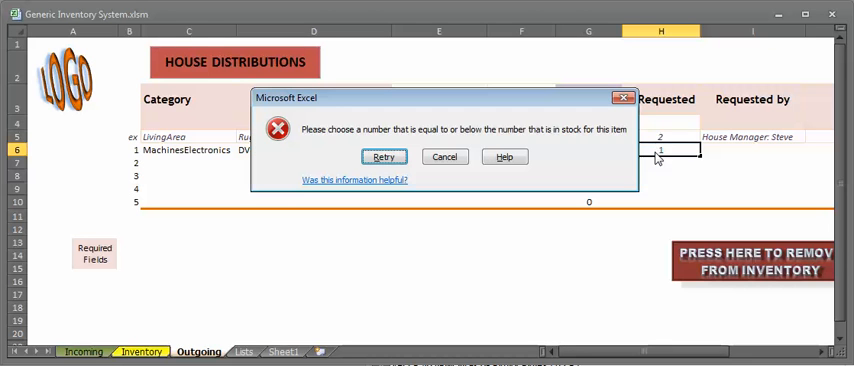
mouse_move(445, 156)
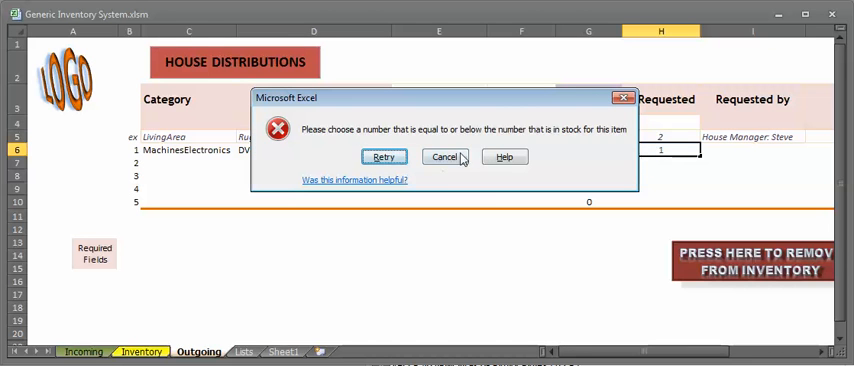
click(445, 156)
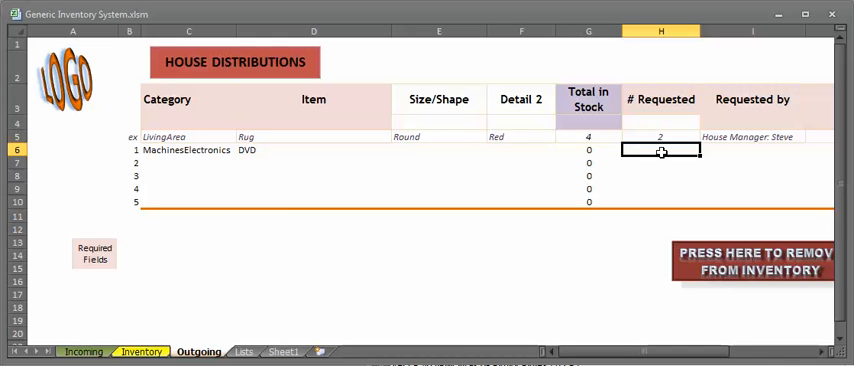
mouse_move(597, 240)
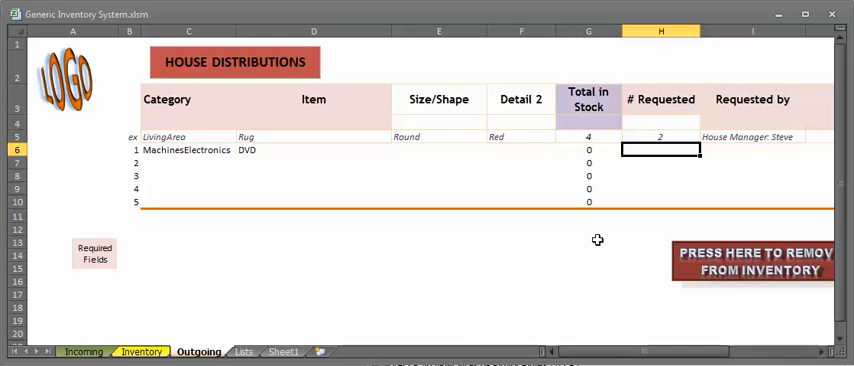
Attempt removal from inventory and dismiss the 'complete or clear Entry 1' warning.
scroll(right, 3)
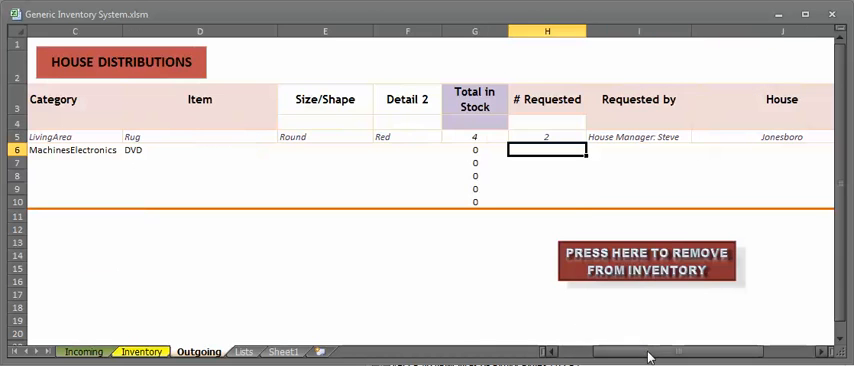
click(646, 261)
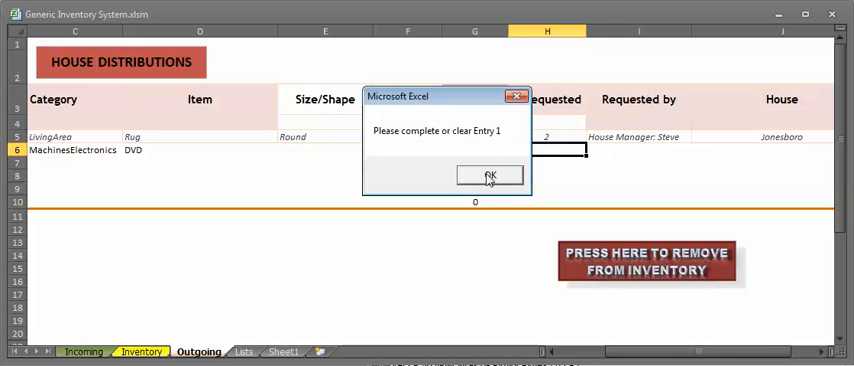
click(489, 176)
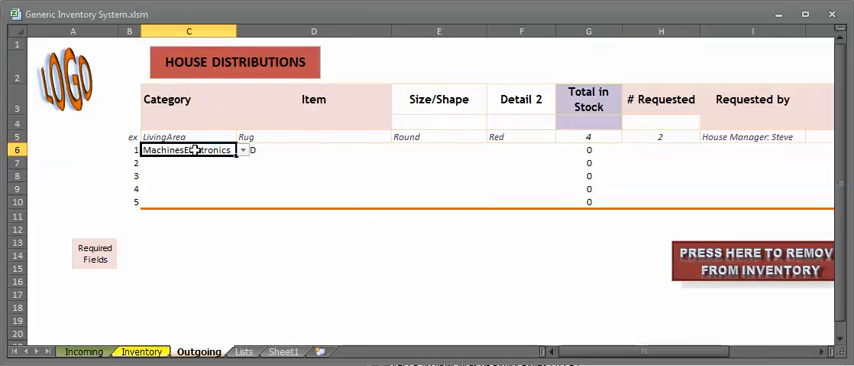
Change entry 1 to Bathroom – Soap dispenser with 2 requested by Oz.
click(243, 150)
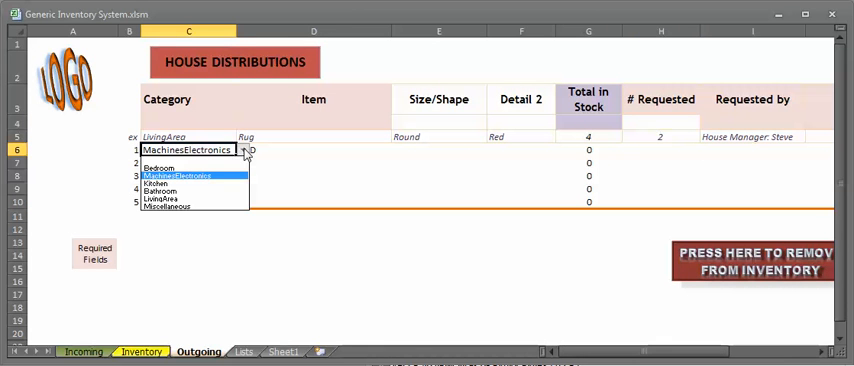
mouse_move(213, 193)
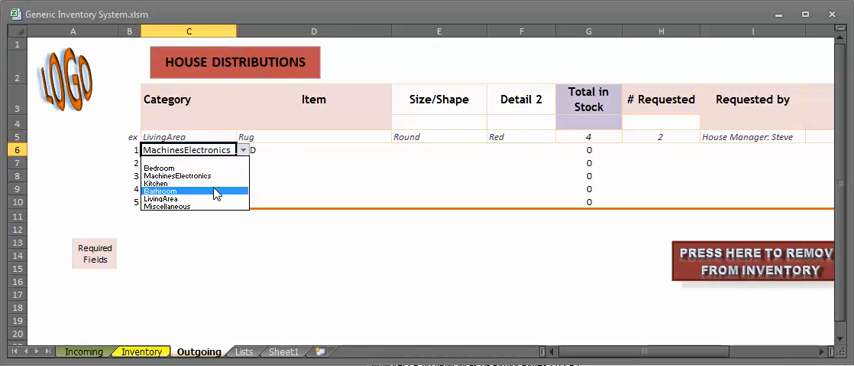
click(160, 191)
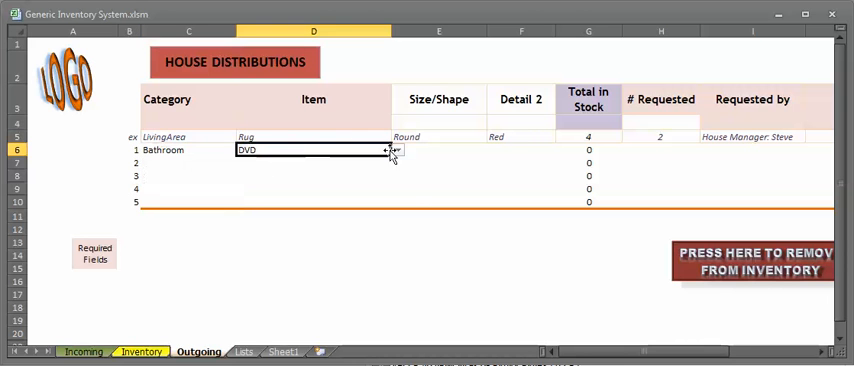
click(397, 149)
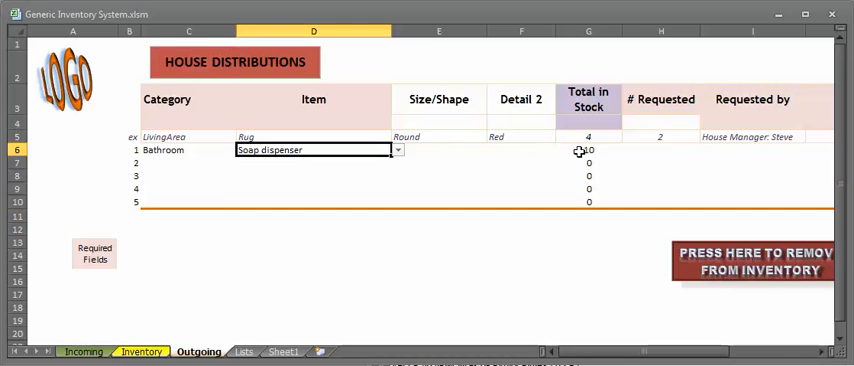
click(660, 150)
text(15)
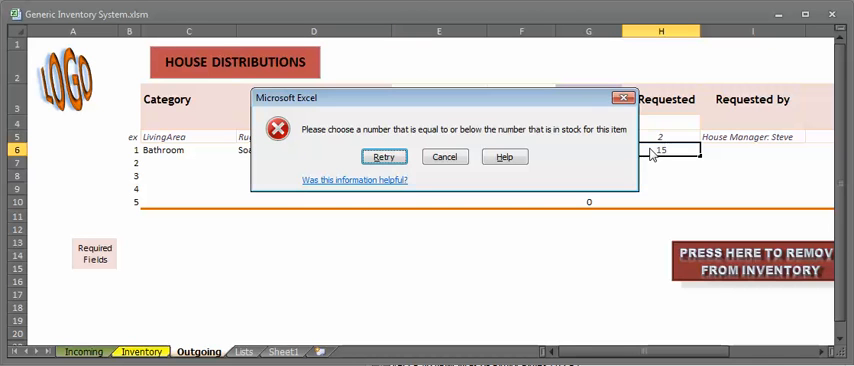
click(444, 156)
text(2)
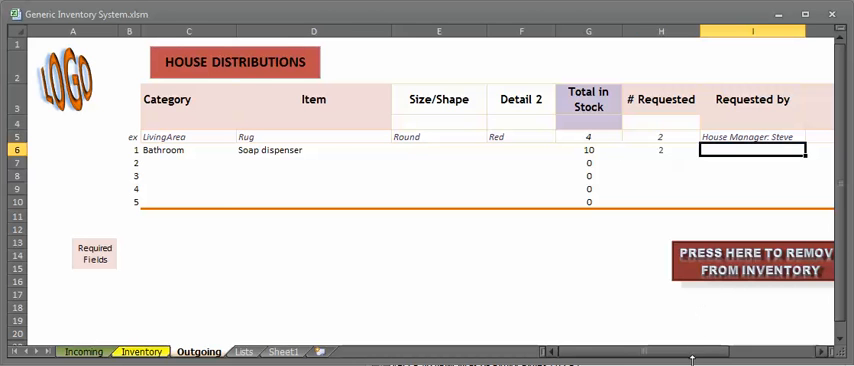
Set entry 1's house to Saint Cloud, date taken 12/1/2012, and move to Processed by.
scroll(right, 3)
text(Oz)
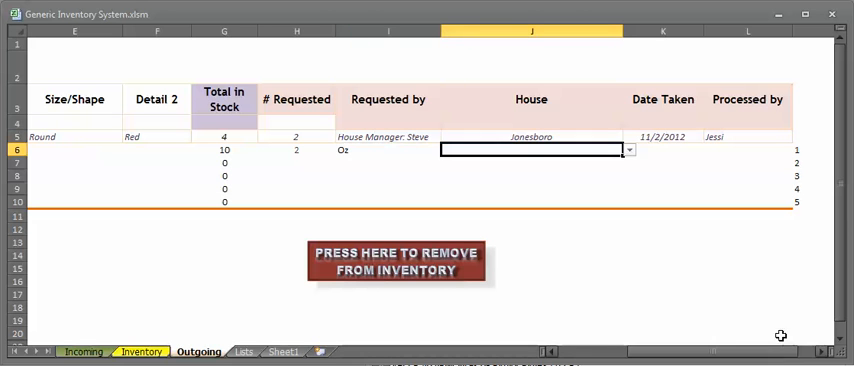
click(629, 150)
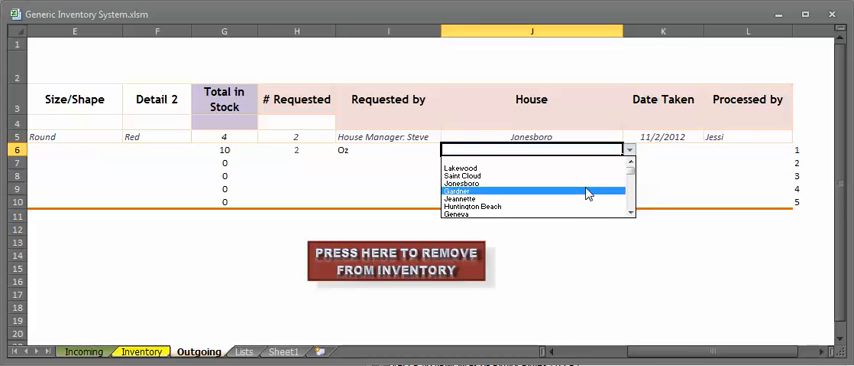
click(461, 176)
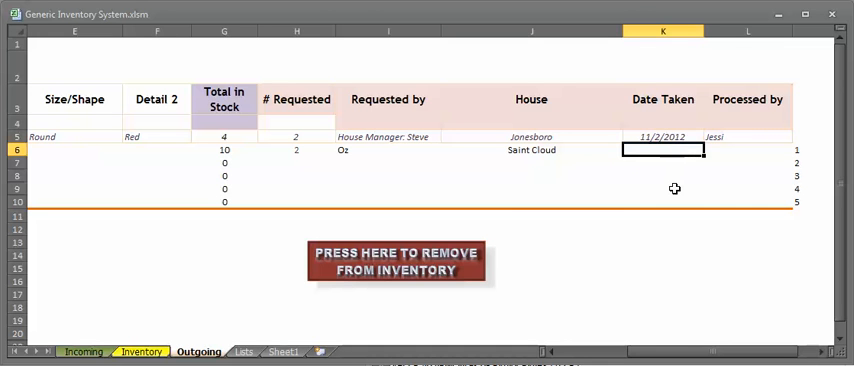
text(1dec1)
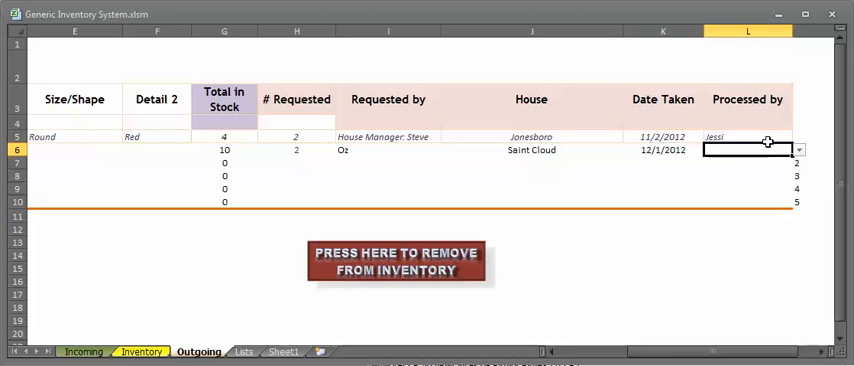
click(798, 149)
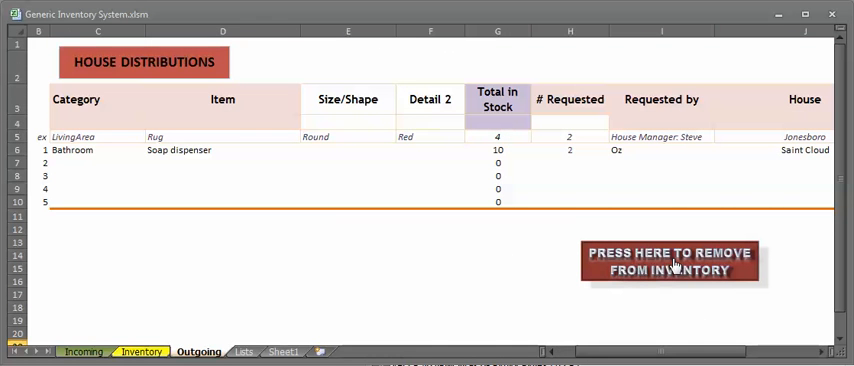
Remove the 2 soap dispensers from inventory and view the new −2 Saint Cloud row in the Inventory log.
click(670, 262)
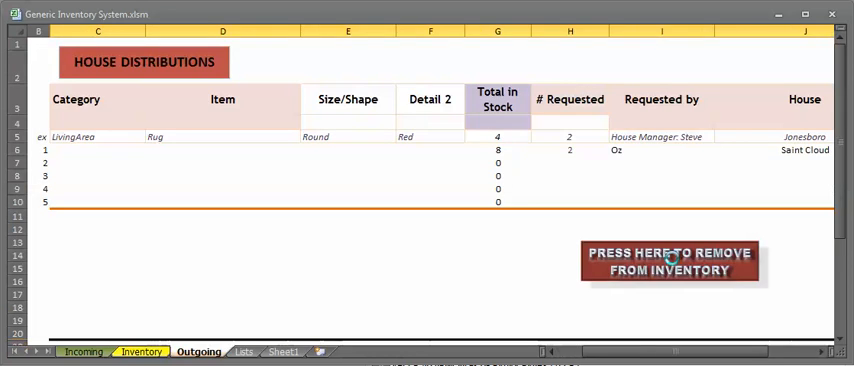
click(669, 261)
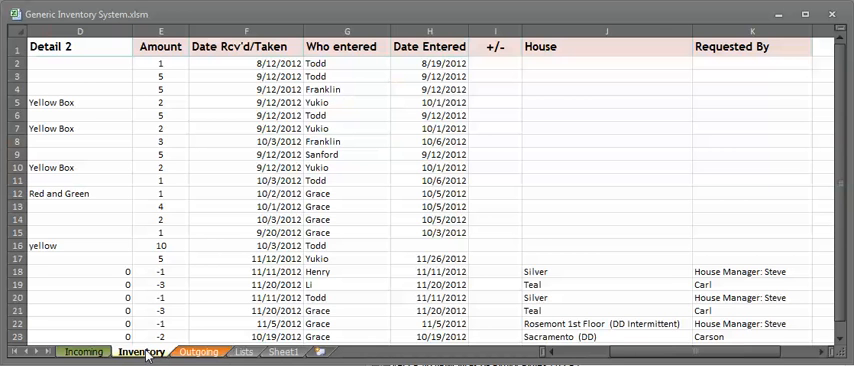
scroll(down, 3)
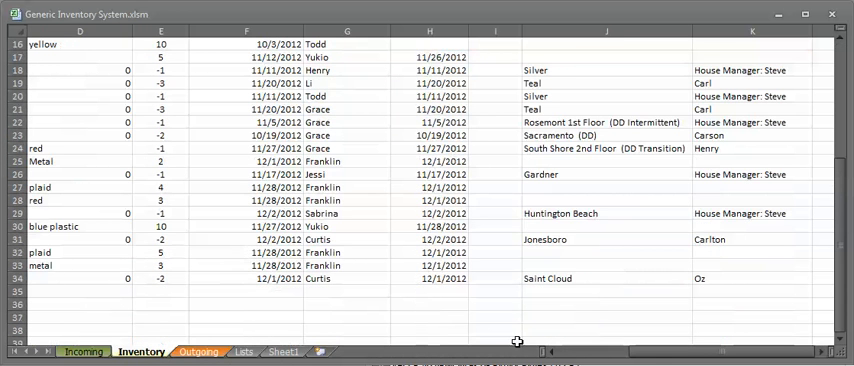
scroll(left, 3)
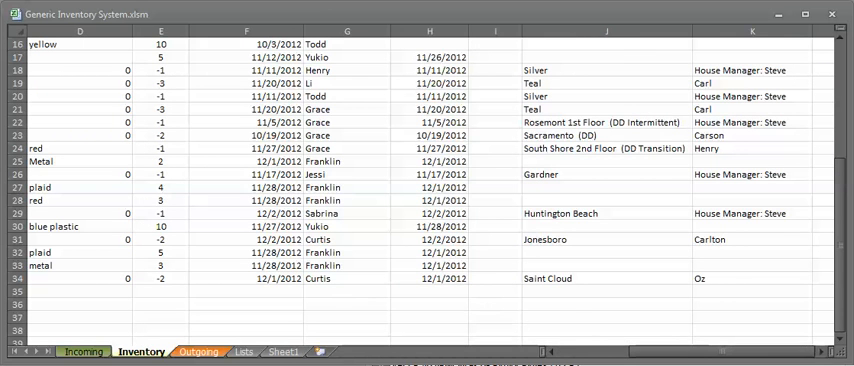
scroll(right, 3)
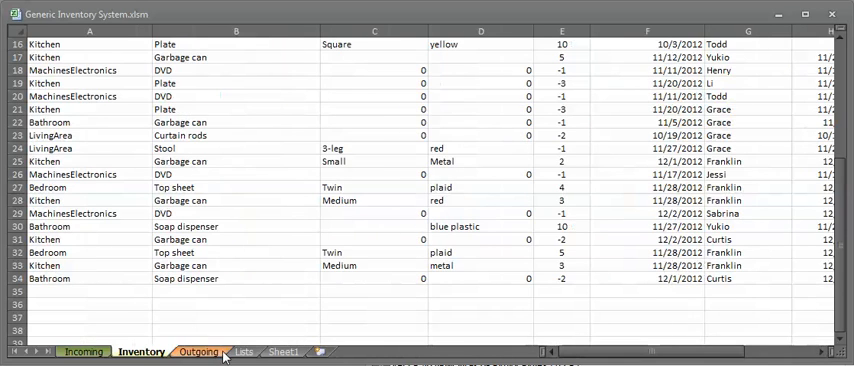
Check the now-blank Outgoing form and recheck the Inventory log.
click(197, 351)
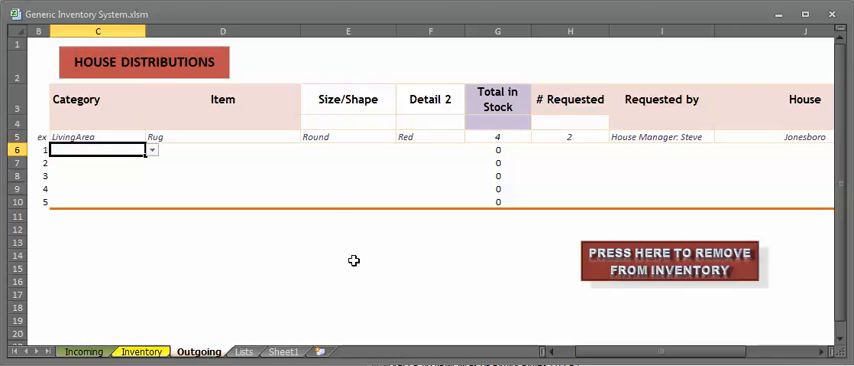
click(348, 175)
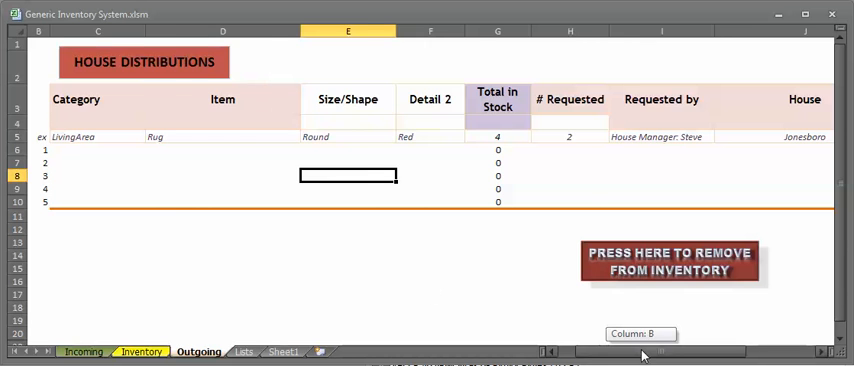
scroll(left, 3)
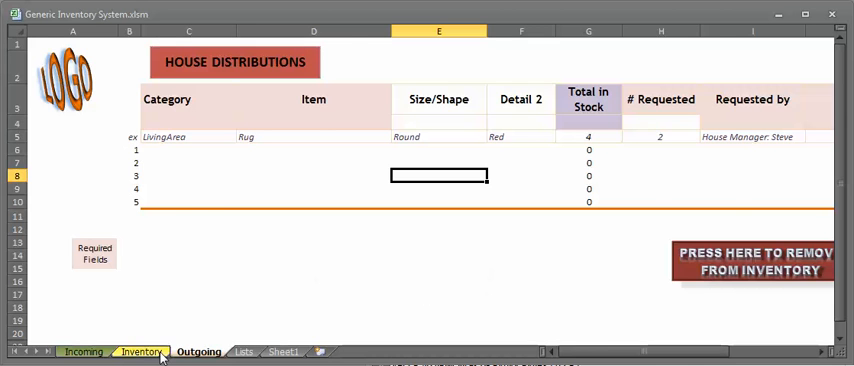
click(140, 351)
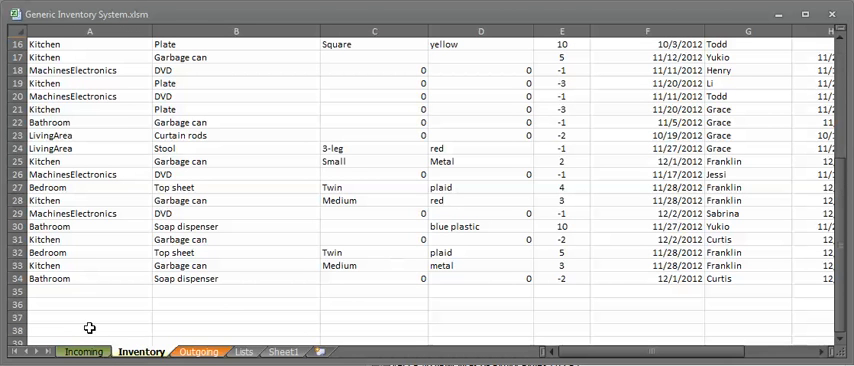
Browse the empty Incoming Donations form across to the Date Entered column.
click(84, 351)
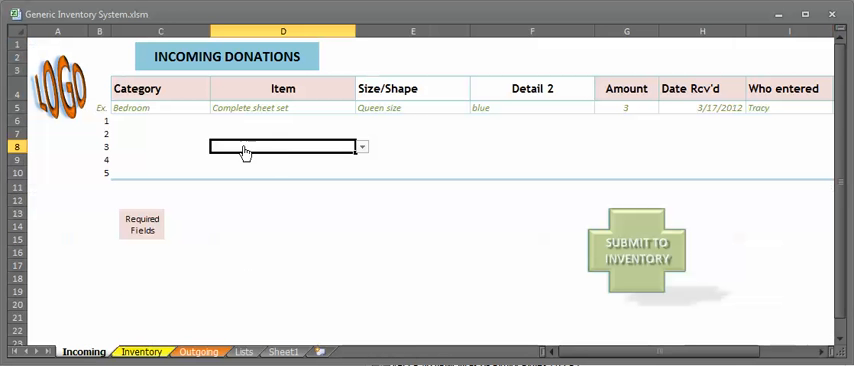
click(160, 146)
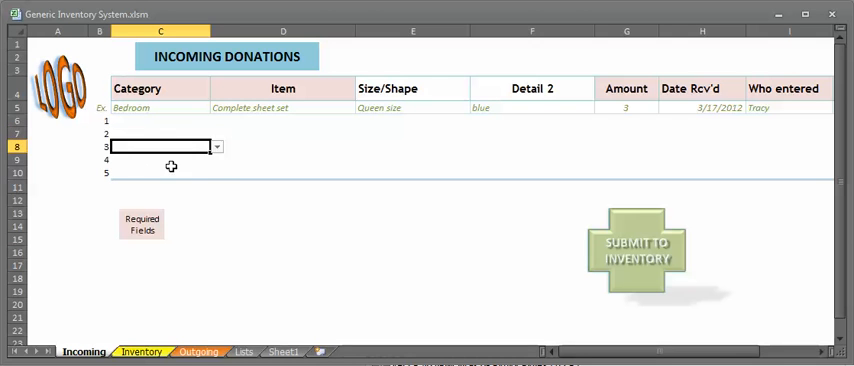
click(413, 159)
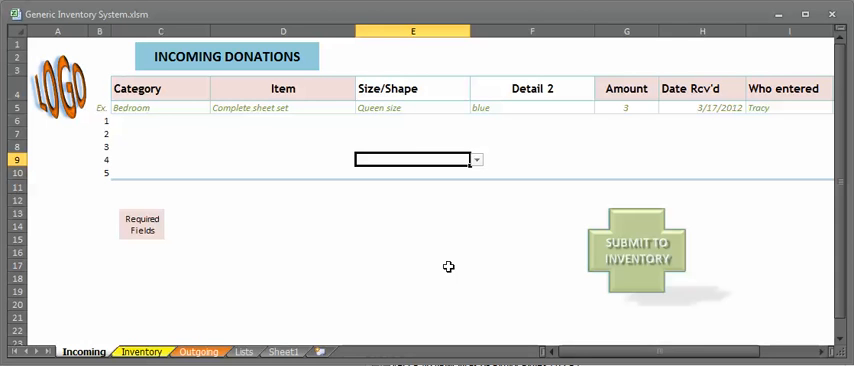
mouse_move(383, 281)
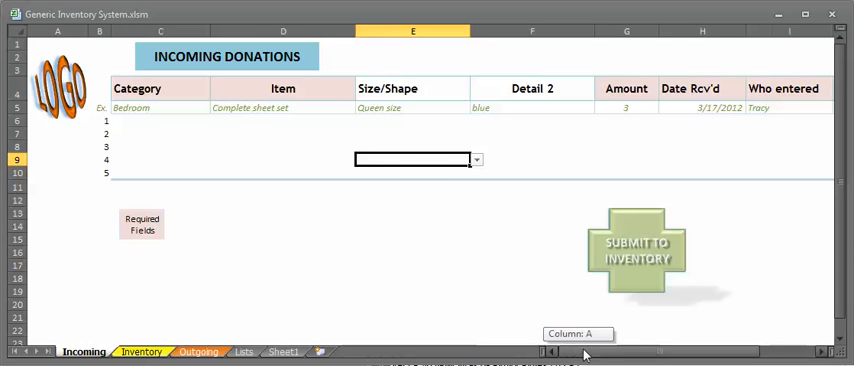
scroll(right, 3)
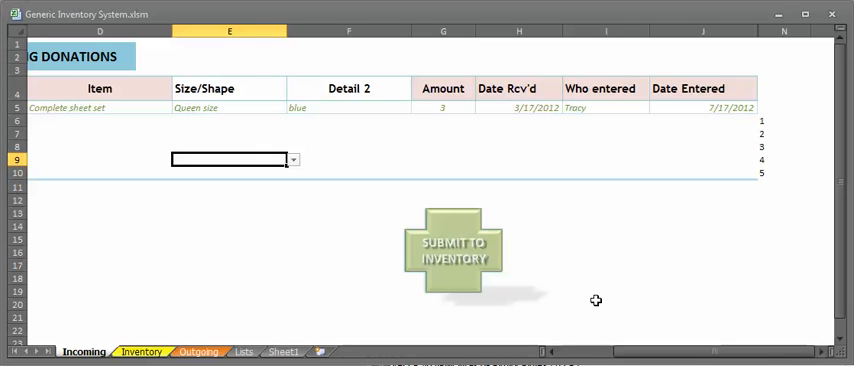
mouse_move(645, 357)
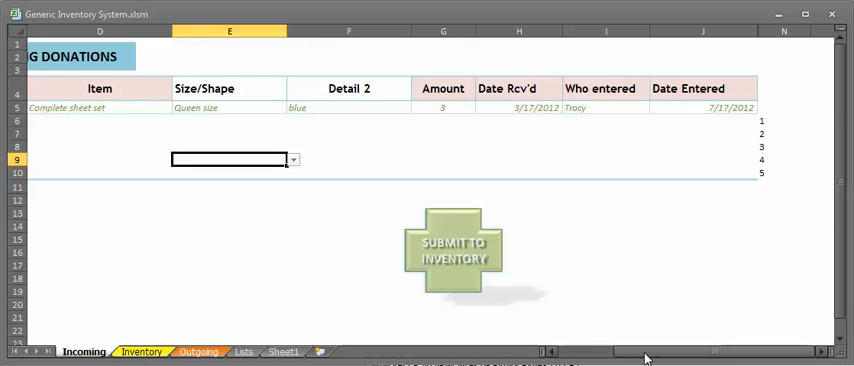